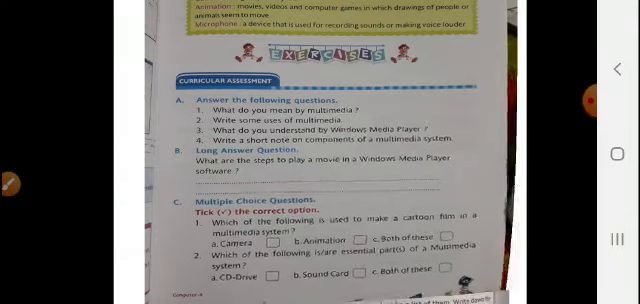
scroll(down, 3)
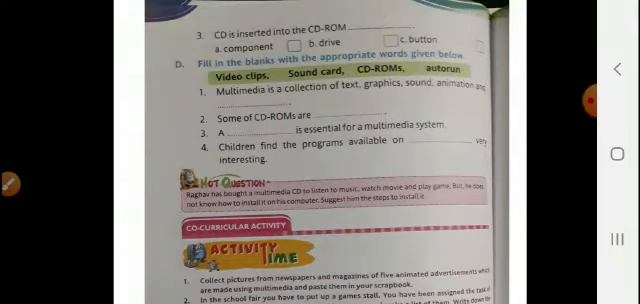